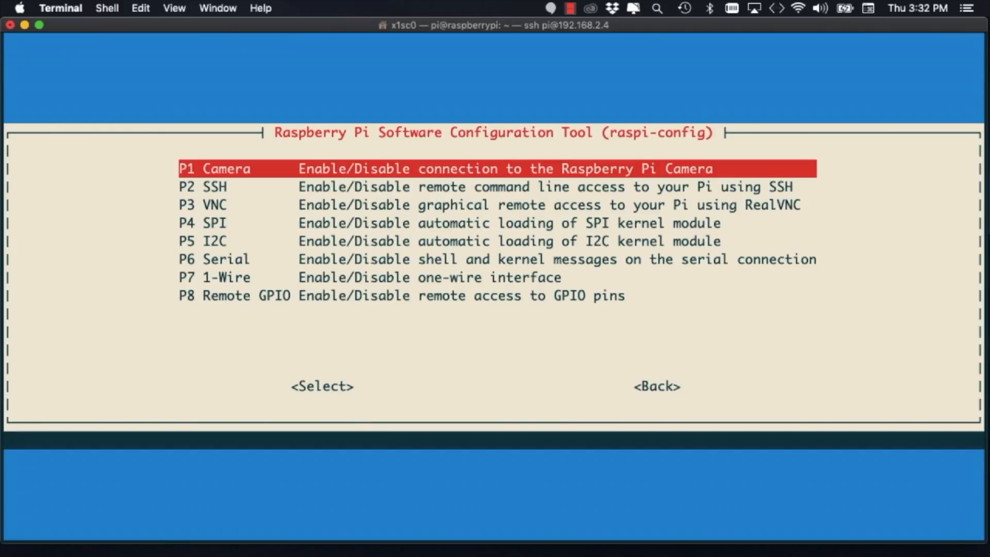
Step: Print /var/db/dhcpd_leases in a new Terminal window to reveal the Pi's address 192.168.2.4
key("Down")
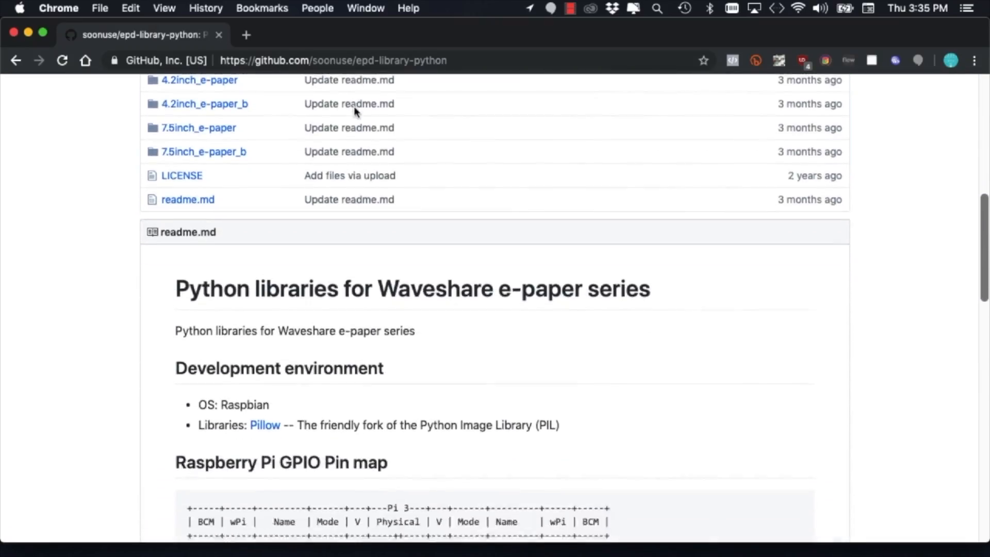
scroll("down", 3)
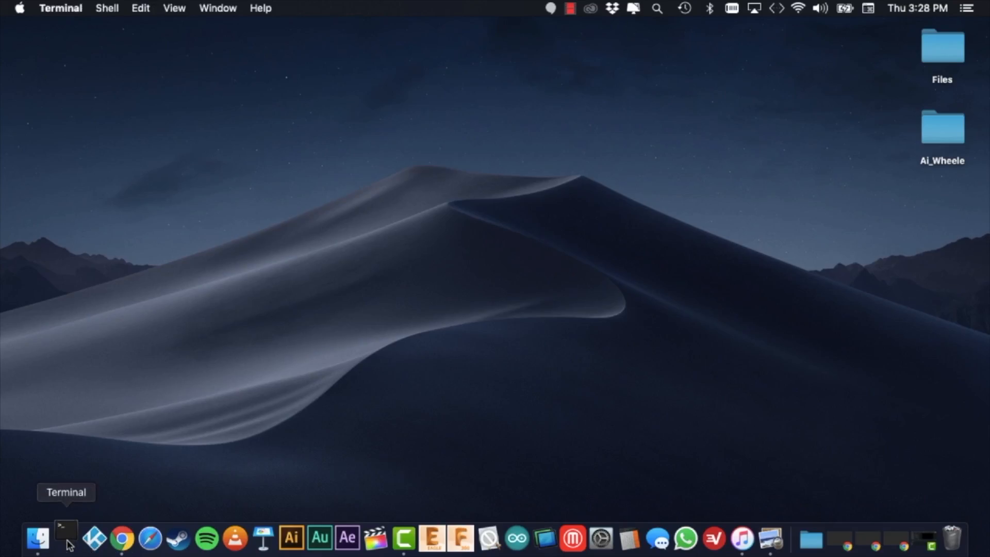
left_click(66, 528)
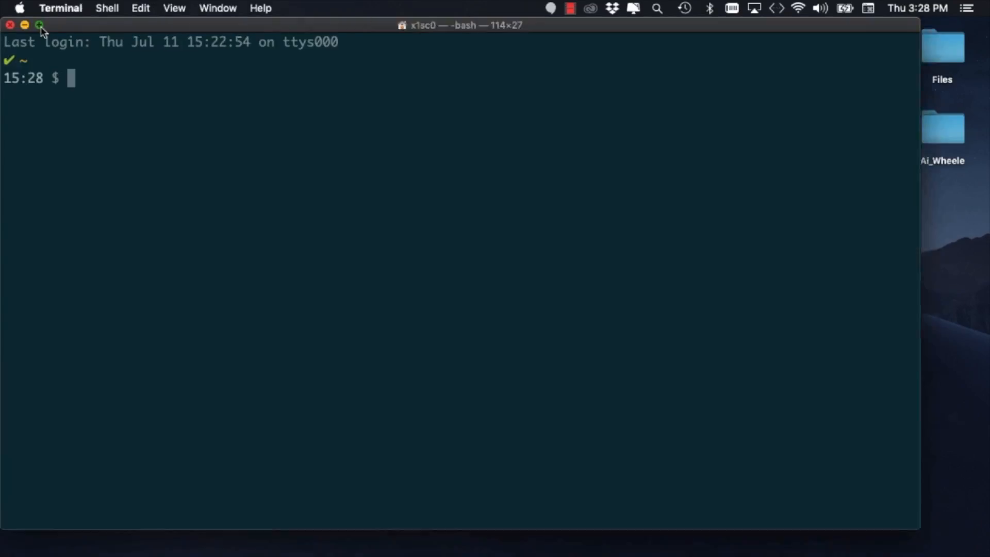
type("cat /v")
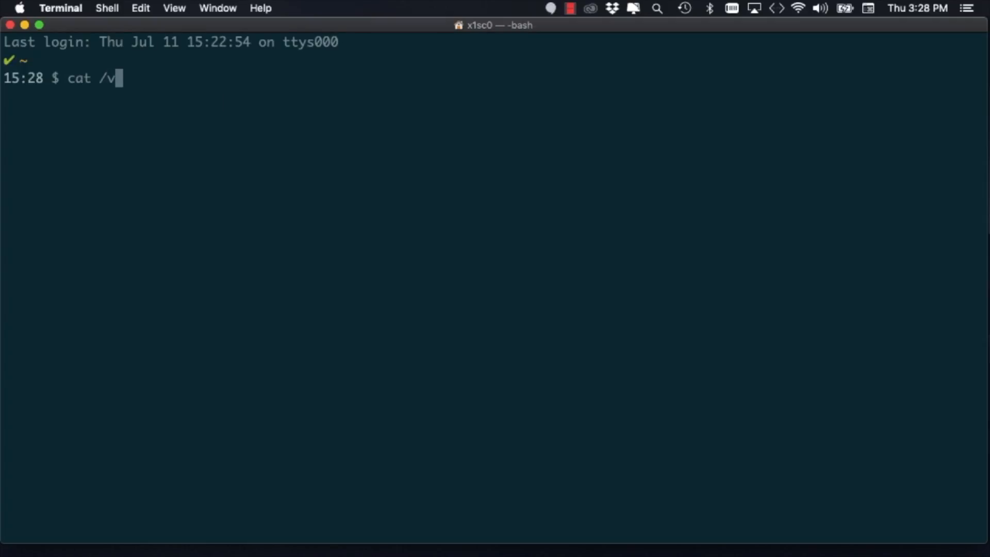
type("ar/db/dhcpd_leases")
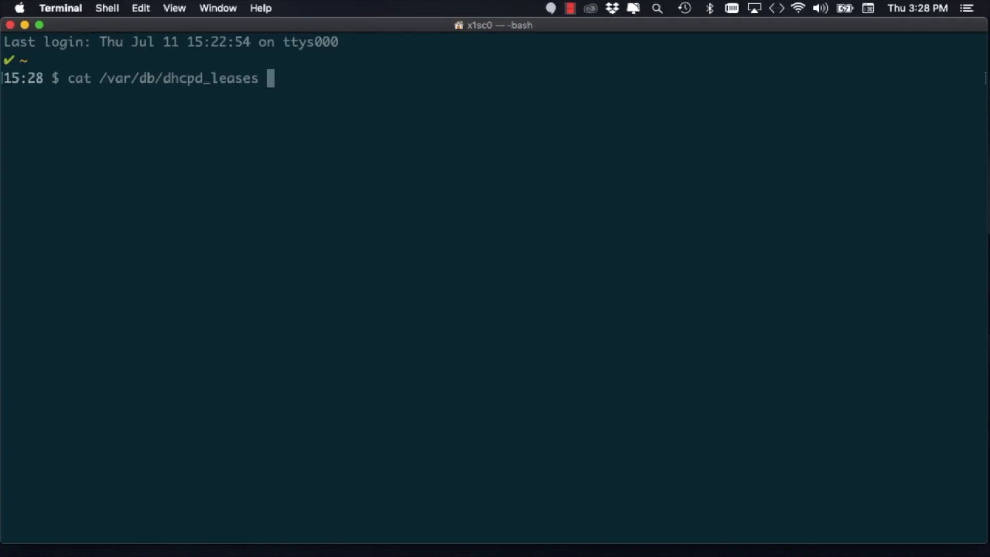
key("Return")
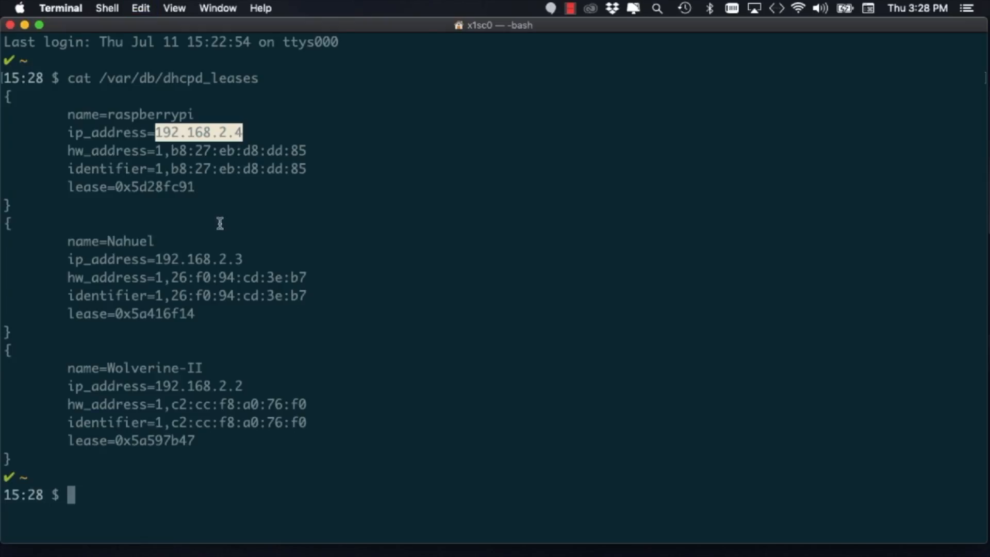
mouse_move(185, 303)
type("ssh pi@192.168.2.4")
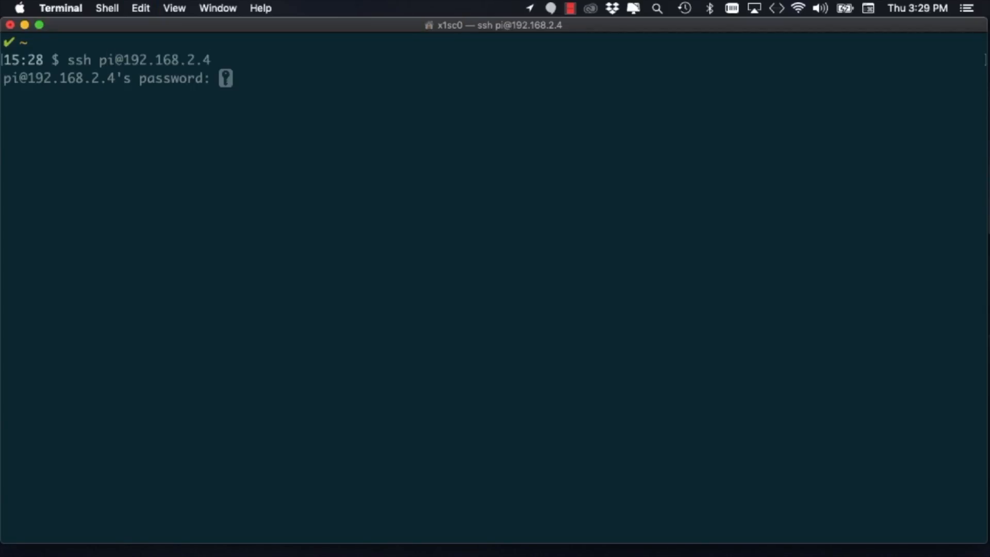
Step: Refresh the package lists with apt-get update and install libjpeg-dev on the Pi
type("sud")
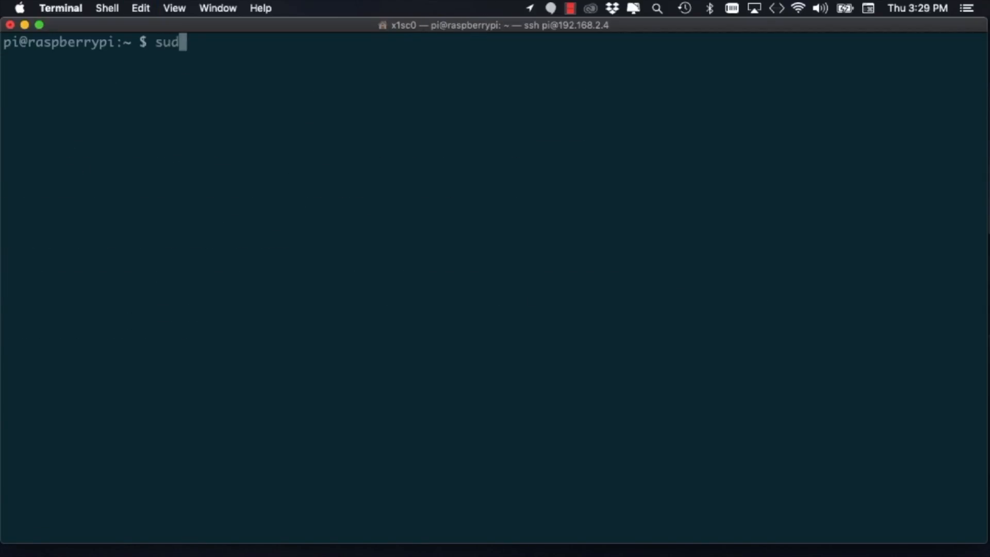
type("o apt-get update")
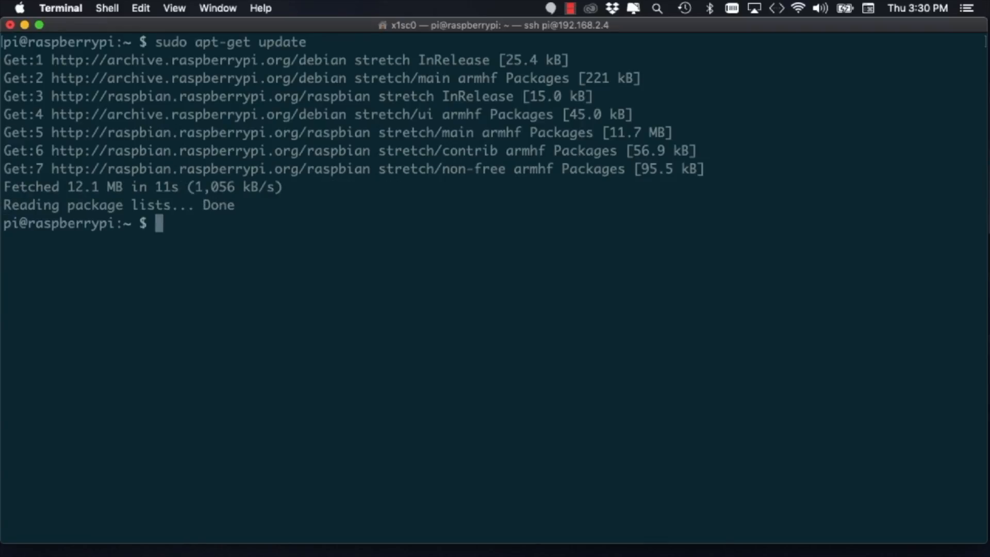
type("sudo apt-get insta")
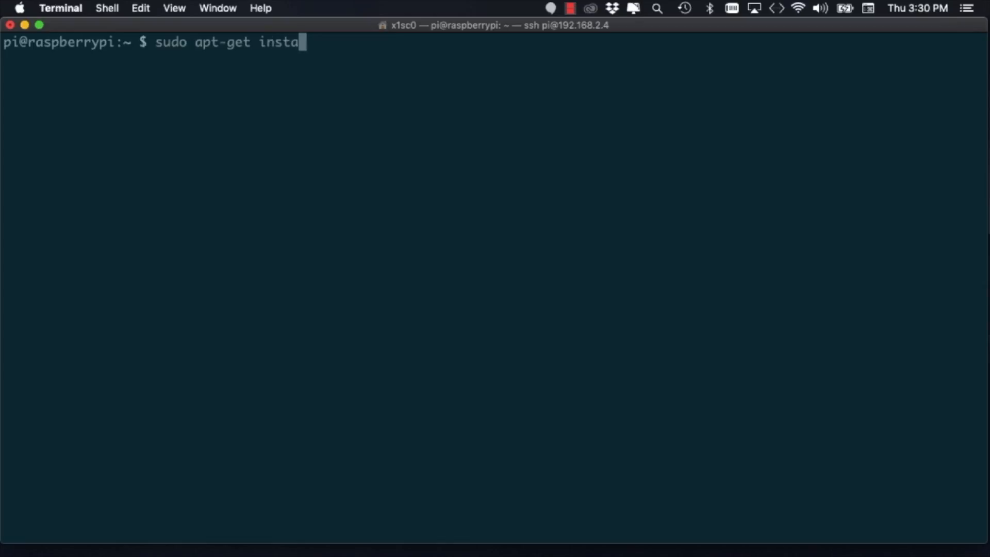
type("ll libjpeg-dev")
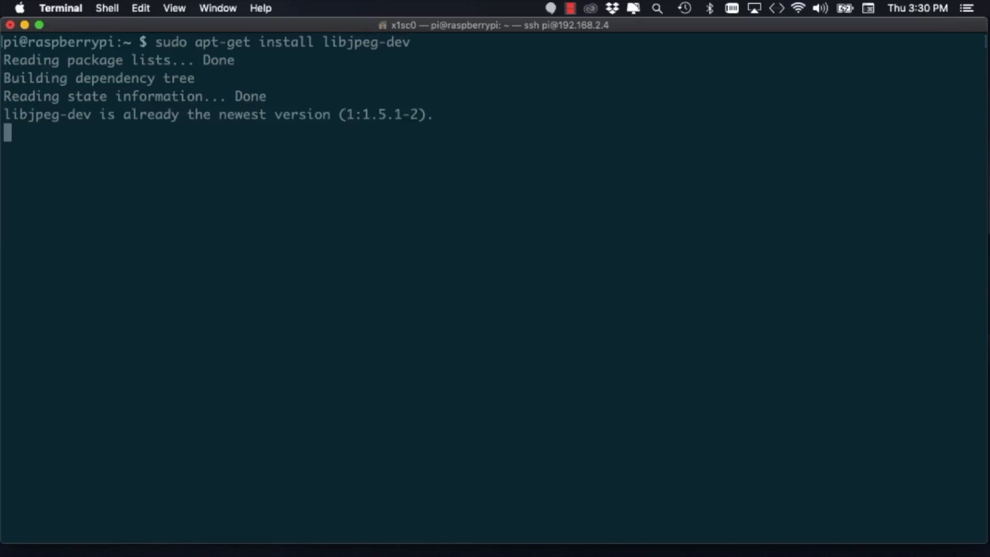
Step: Install Pillow 6.1.0 via pip install --upgrade, then enter the sudo raspi-config command
type("pip insta")
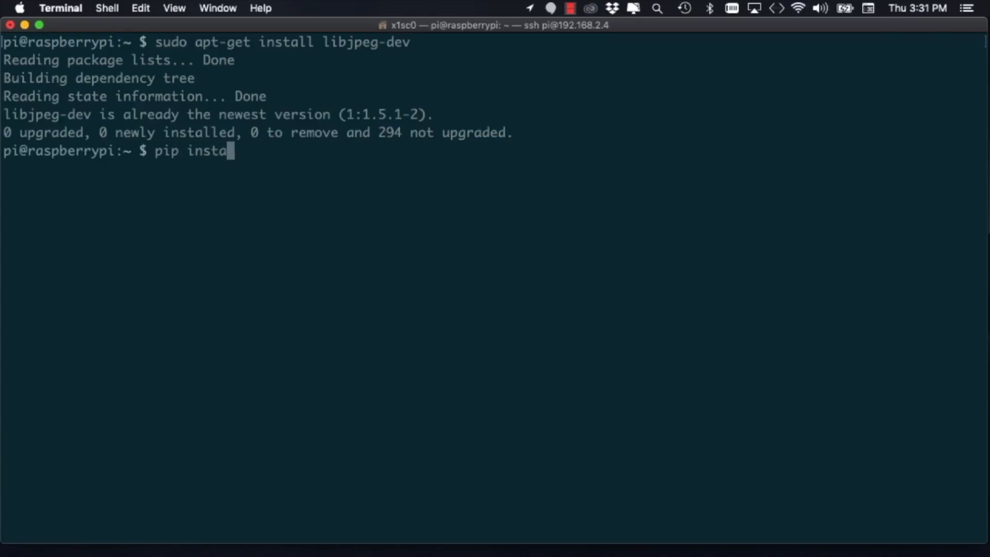
type("ll --upgrade")
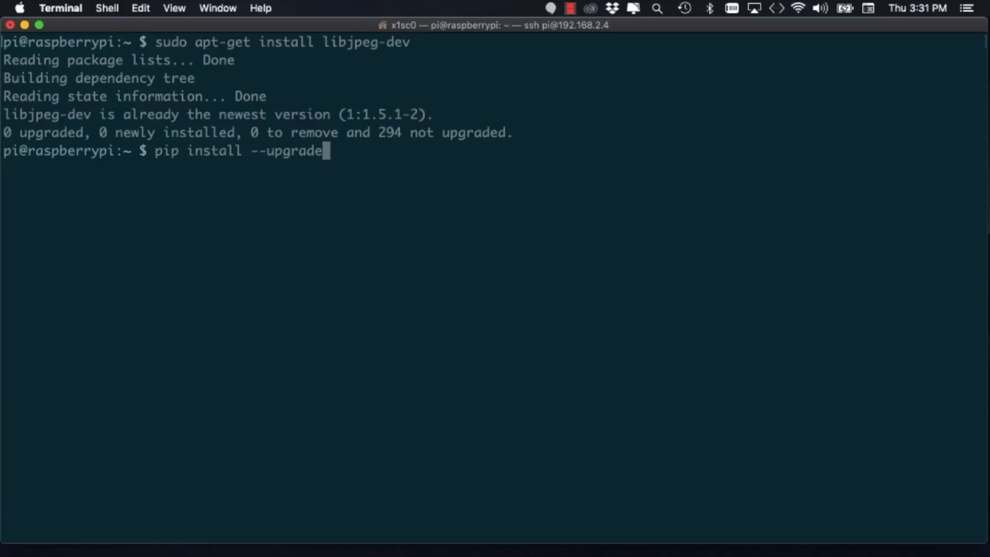
type("Pillow")
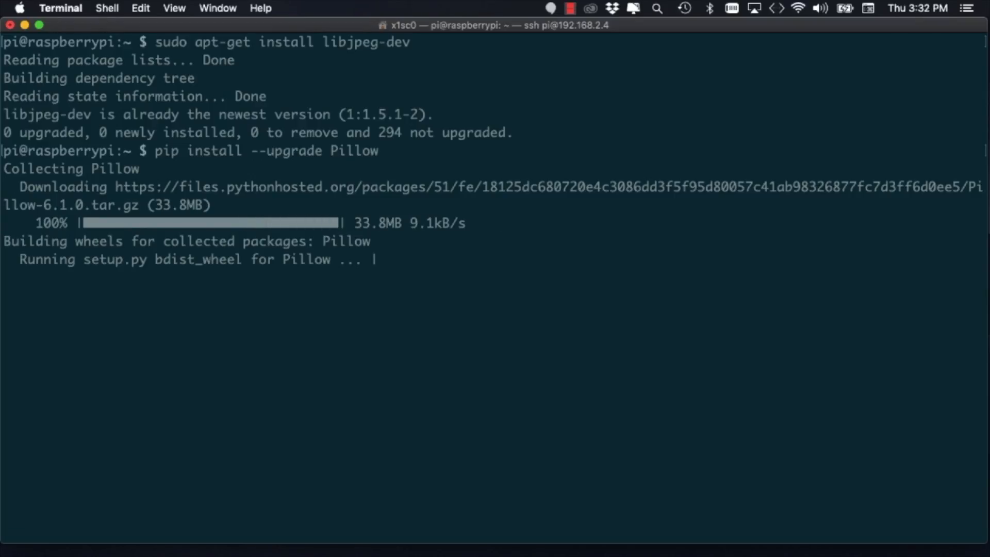
type("sudo")
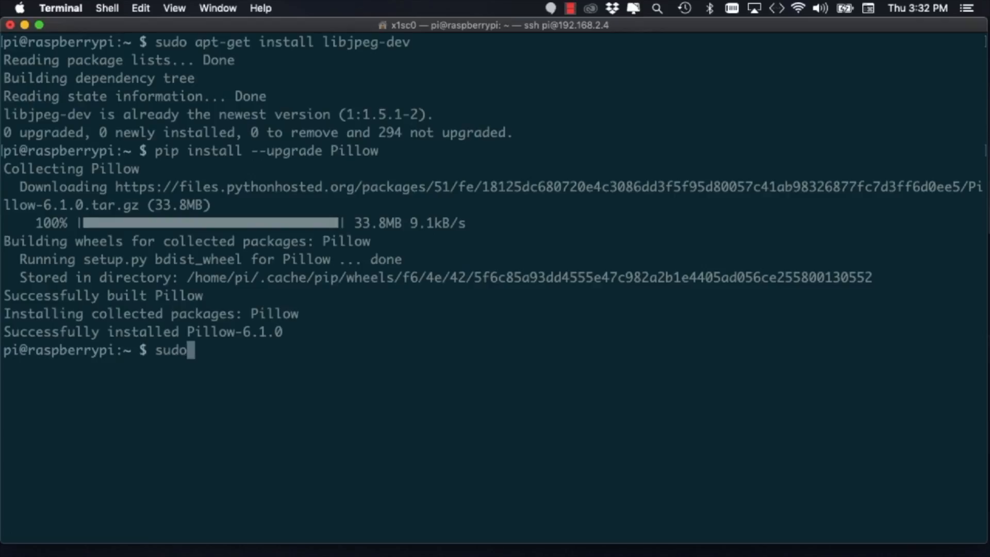
type("raspi")
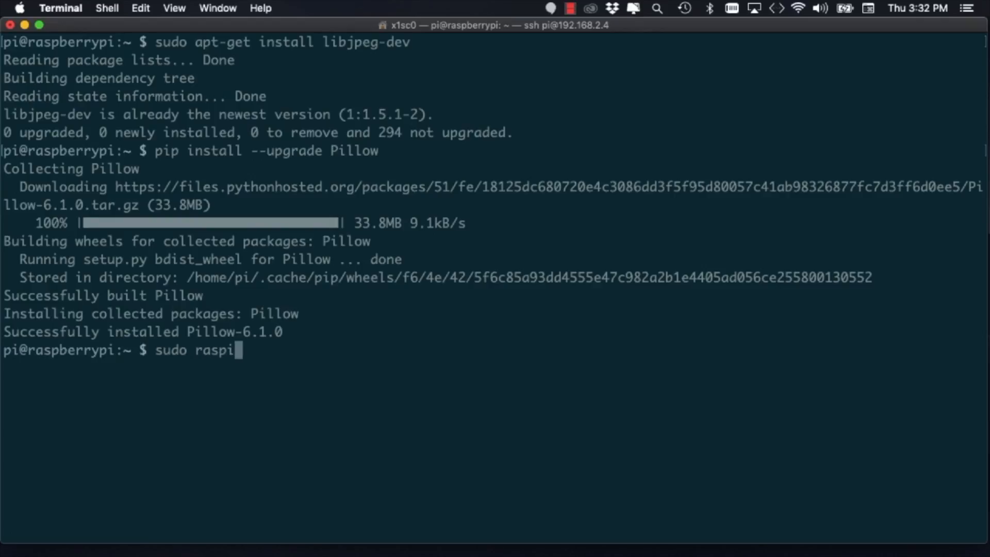
type("-config")
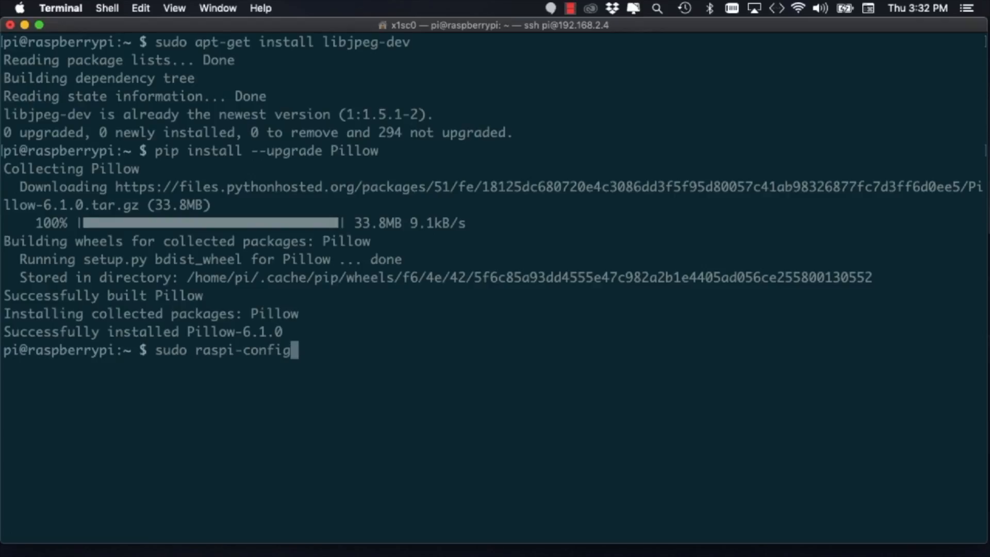
Step: Launch raspi-config and move toward the Interfacing Options entry to enable SPI
key("Enter")
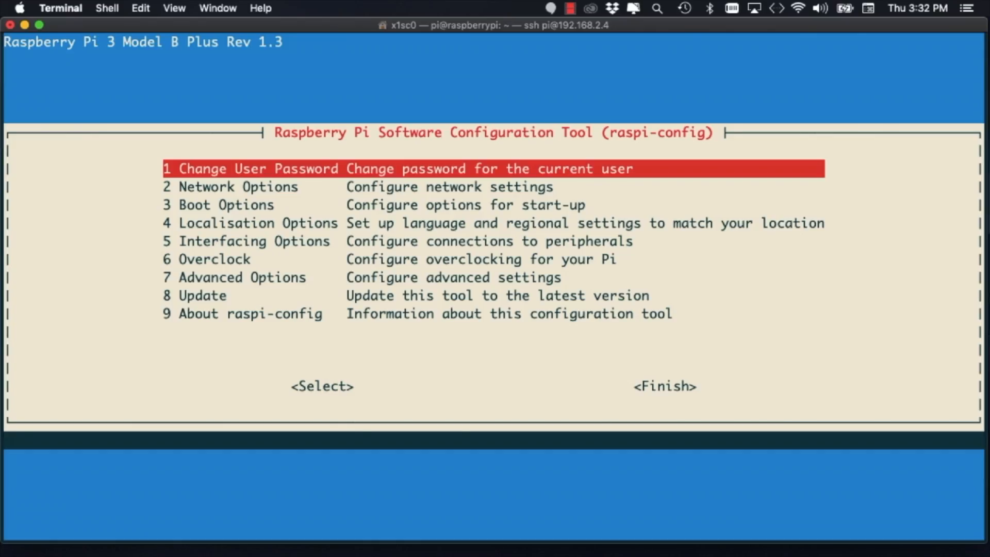
key("Down")
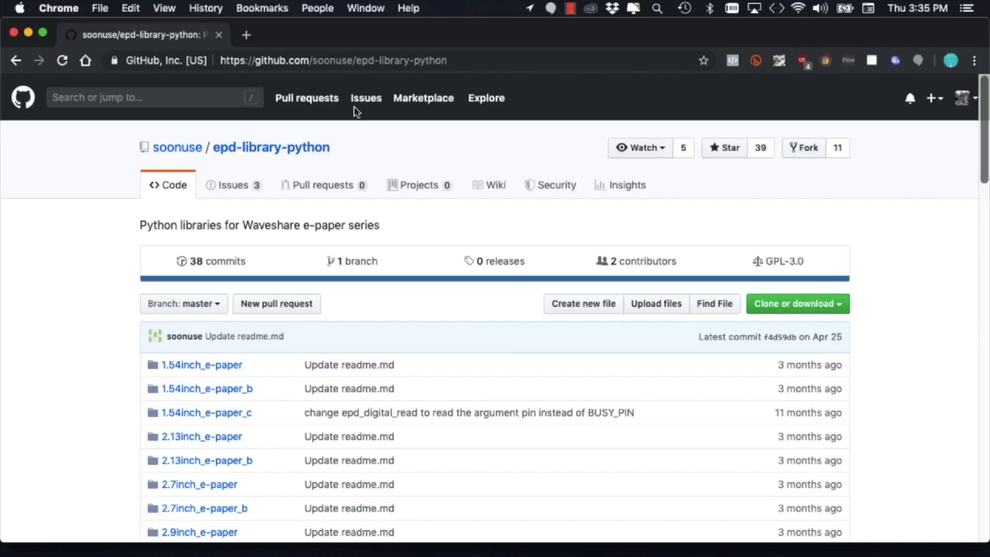
Step: Scroll the readme down to the How to use steps for Pillow and main.py
scroll("down", 3)
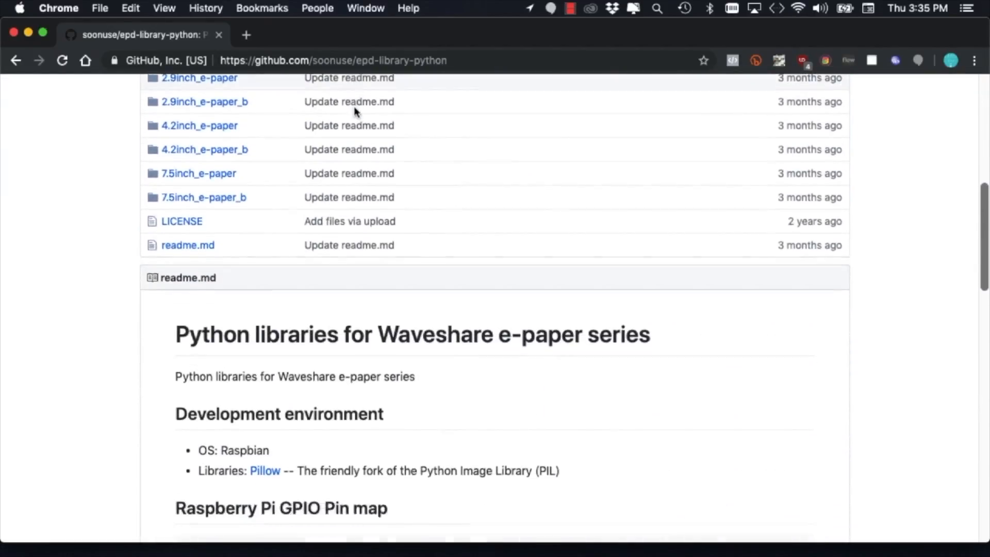
scroll("down", 3)
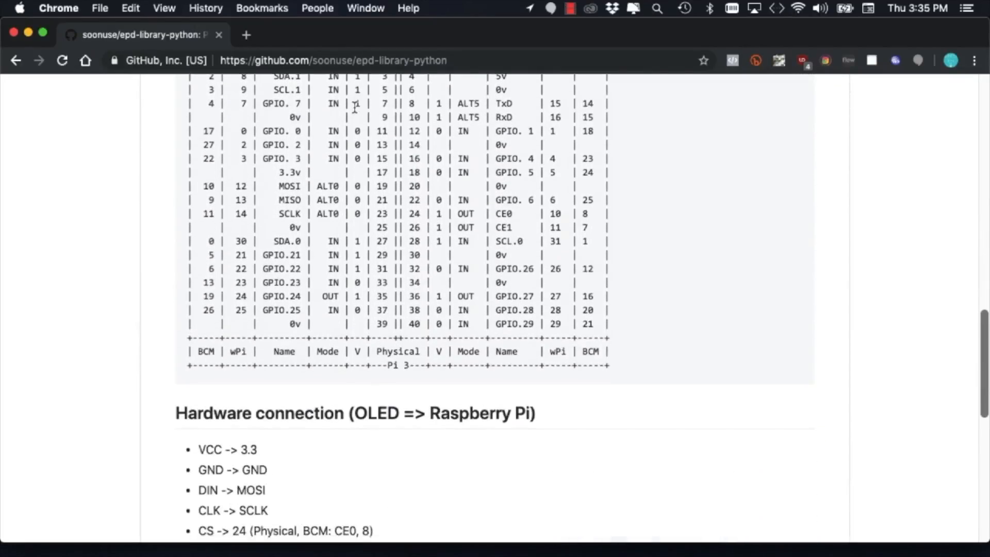
scroll("down", 3)
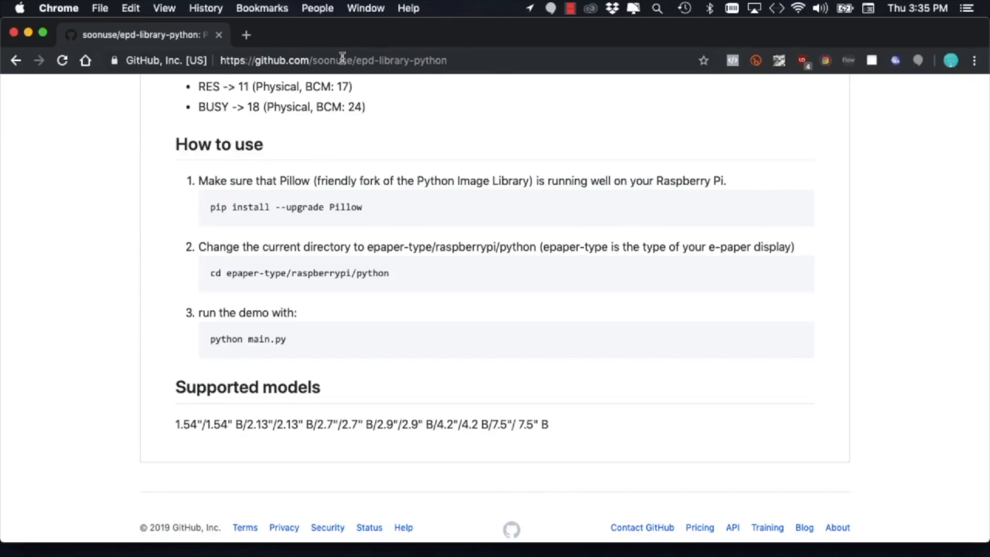
left_click(341, 60)
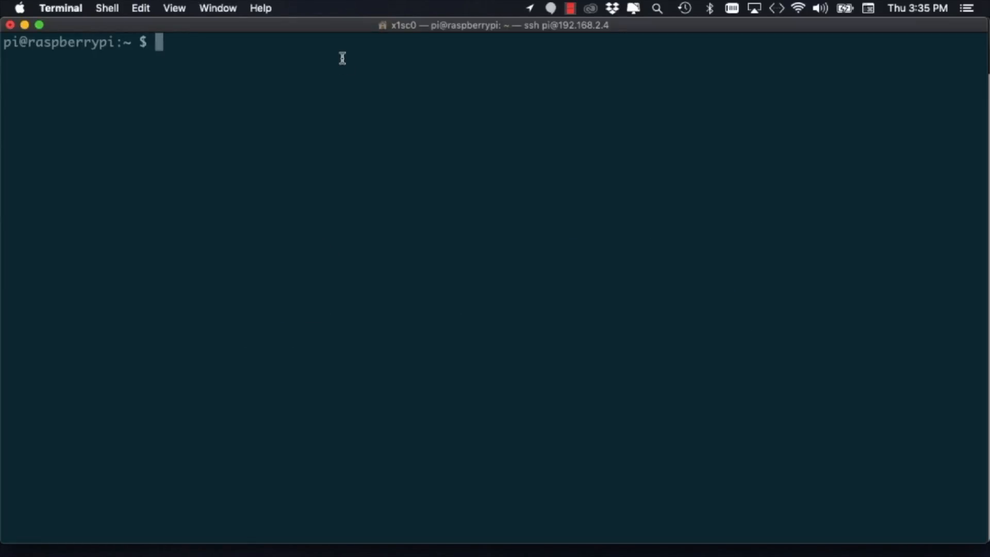
type("mkdir Work")
type("git")
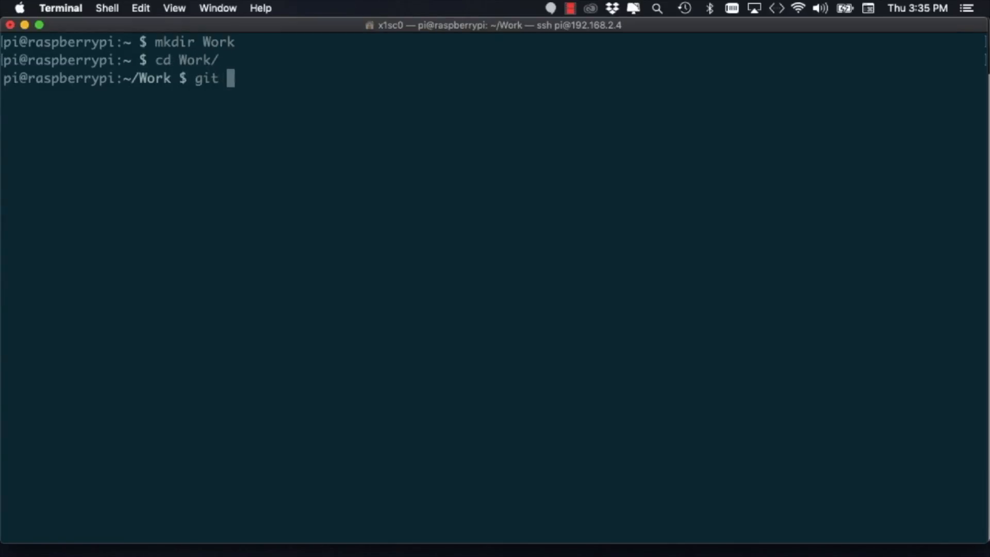
type("clone")
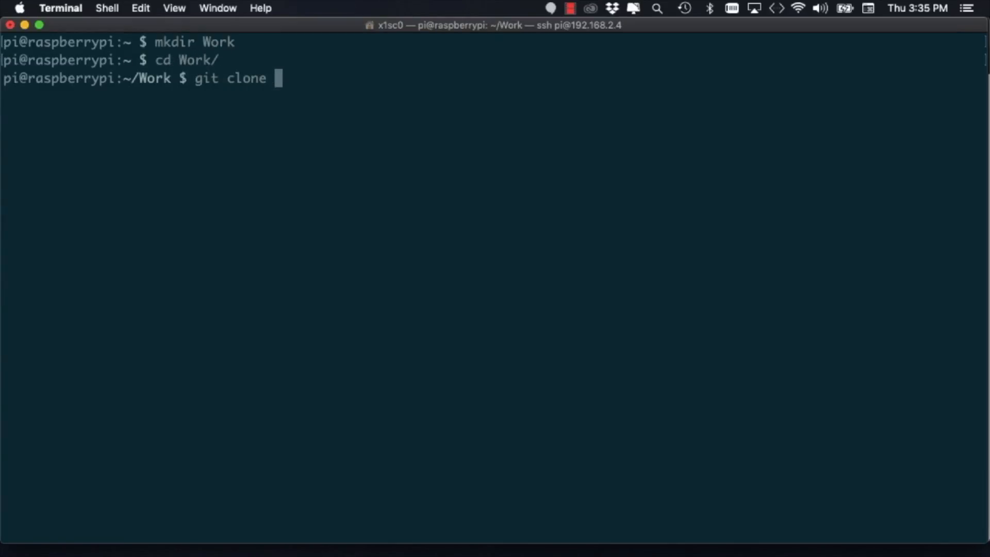
type("https://github.com/soonuse/epd-library-python")
type("cd epd-library-python/")
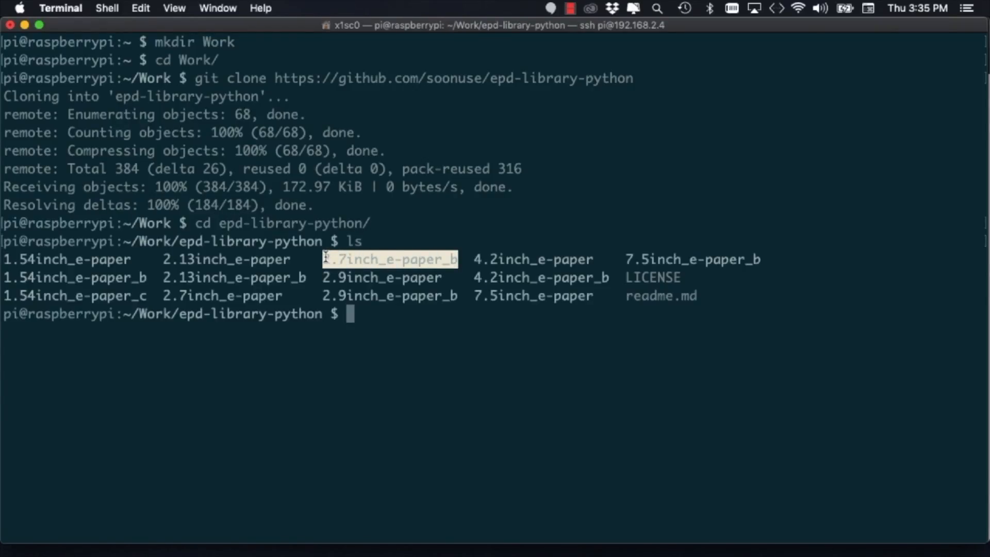
Step: Move into 2.7inch_e-paper_b/raspberrypi/python/ and enter python main.py to run the demo
type("c")
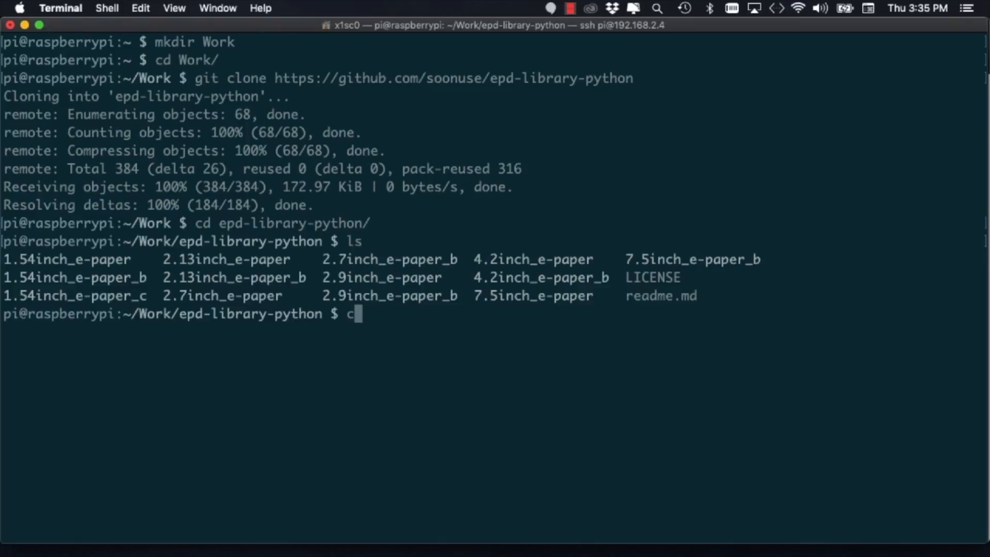
type("d 2.7inch_e-paper_b/raspberrypi/python/")
type("ls")
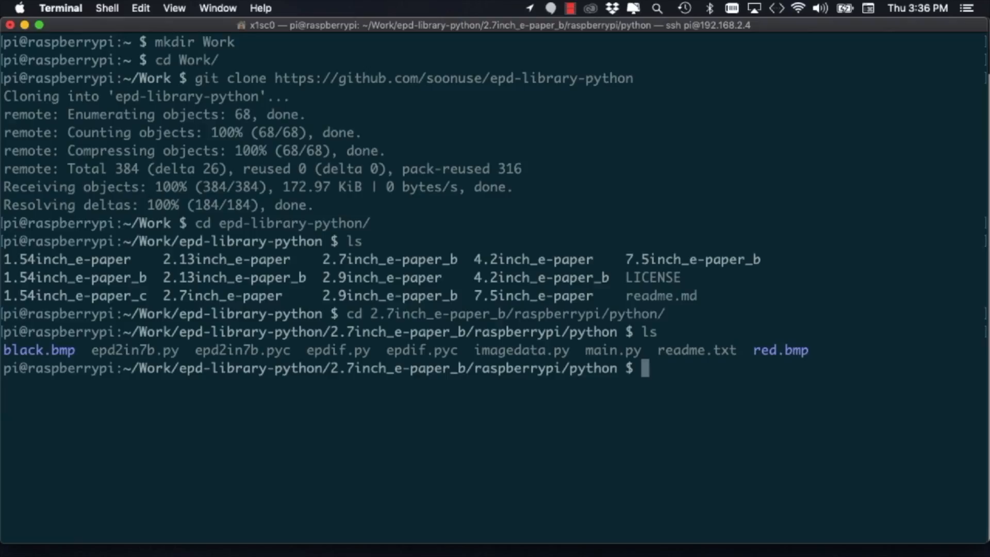
type("p")
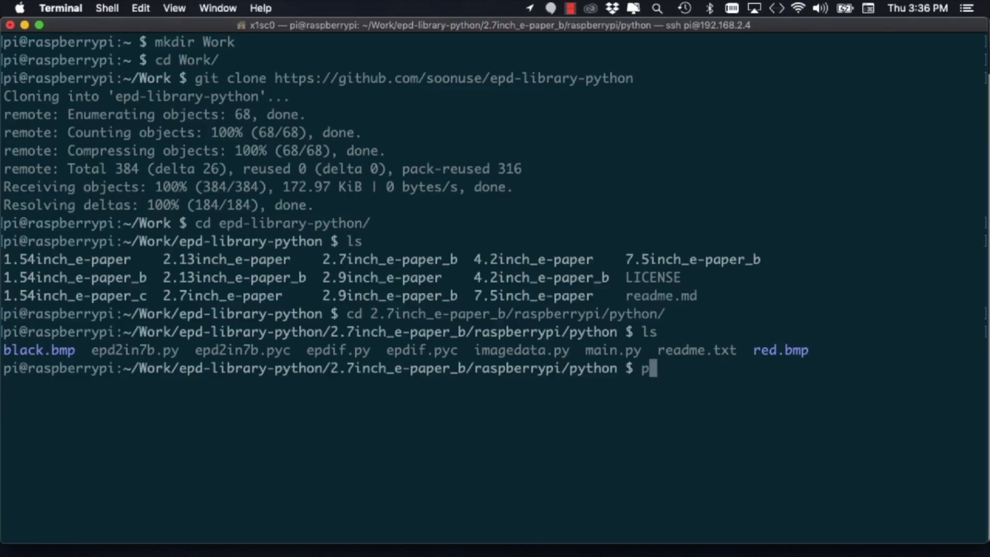
type("ython mai")
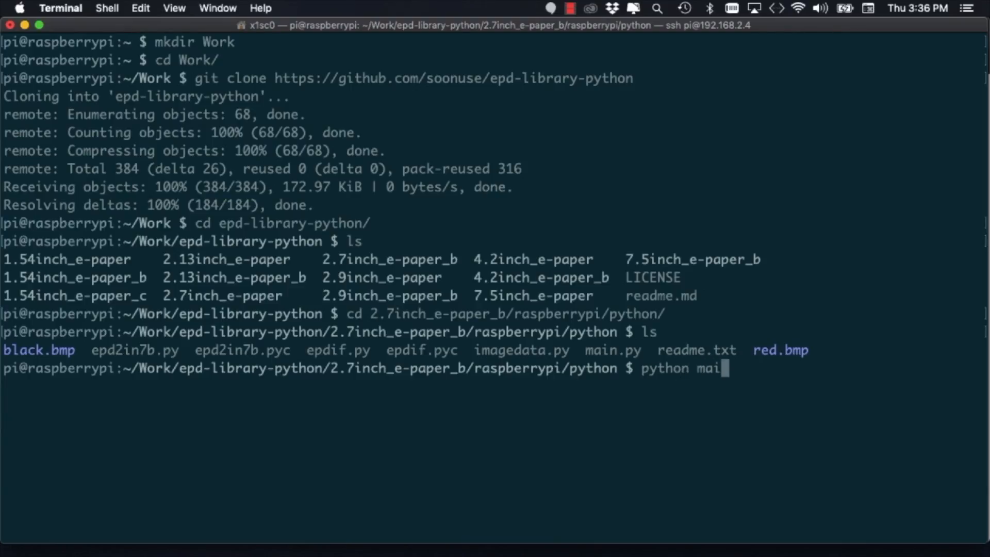
type("n.py")
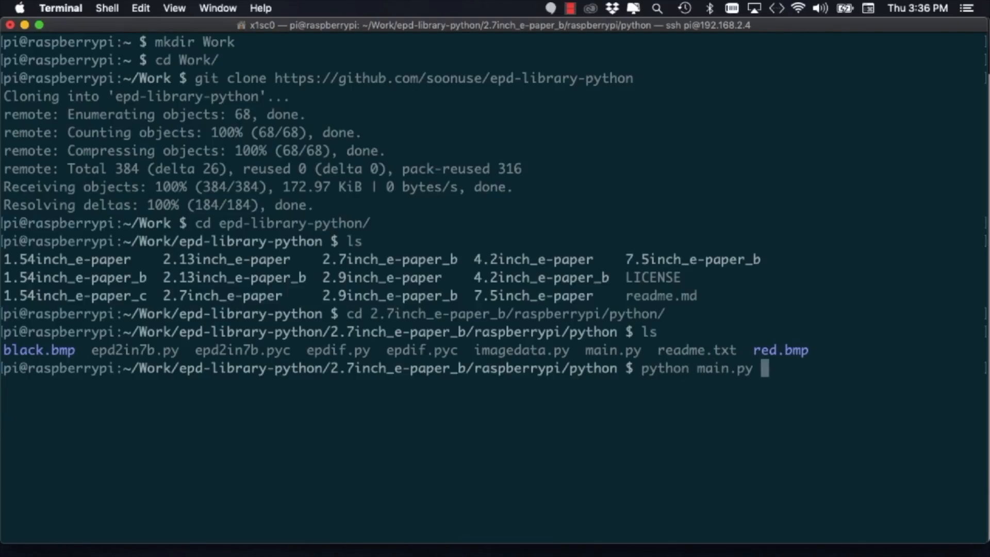